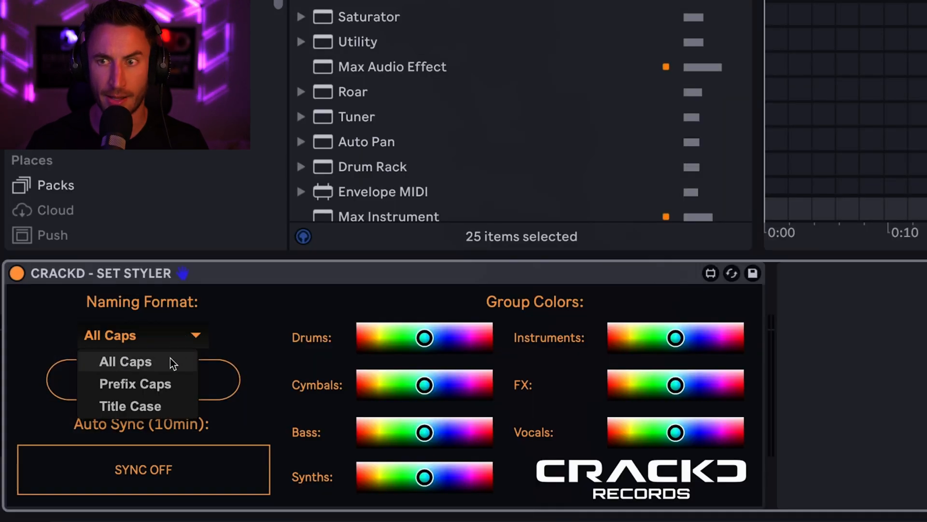
- Pick All Caps in the Set Styler Naming Format dropdown
left_click(125, 361)
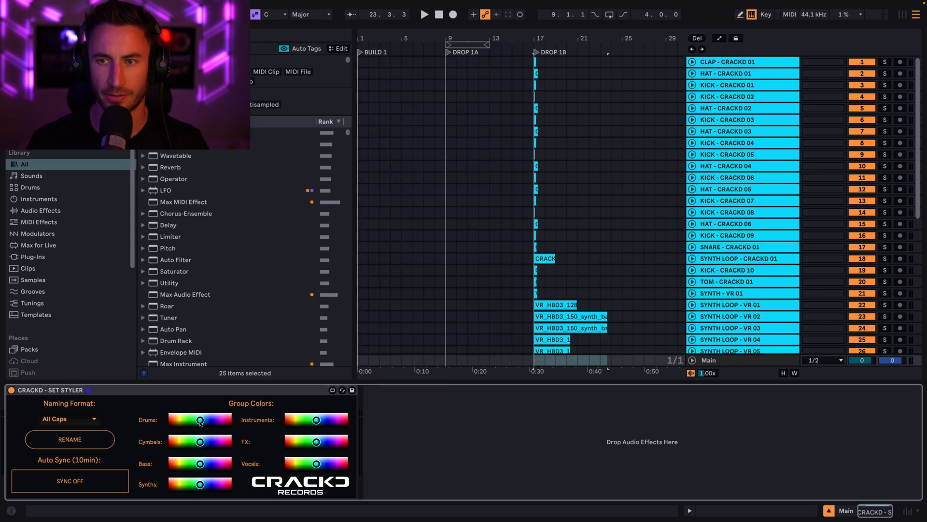
left_click(69, 439)
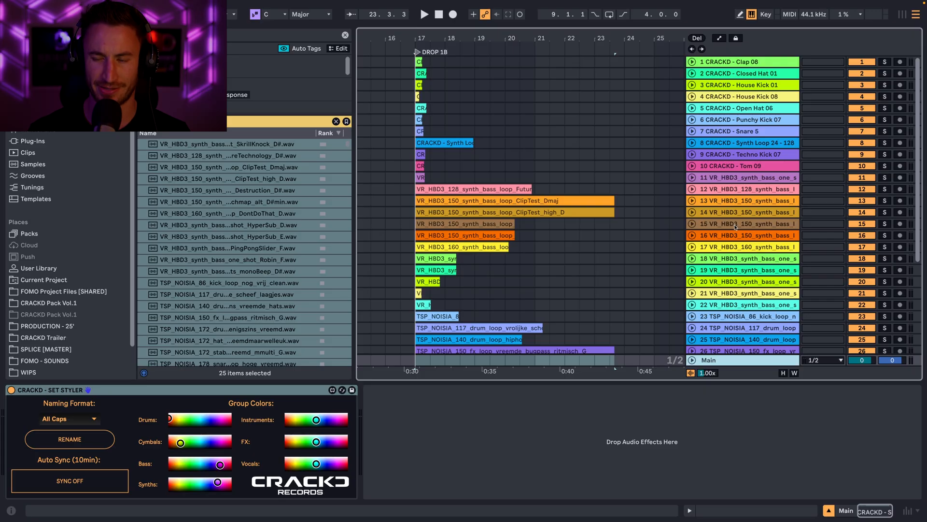
mouse_move(727, 201)
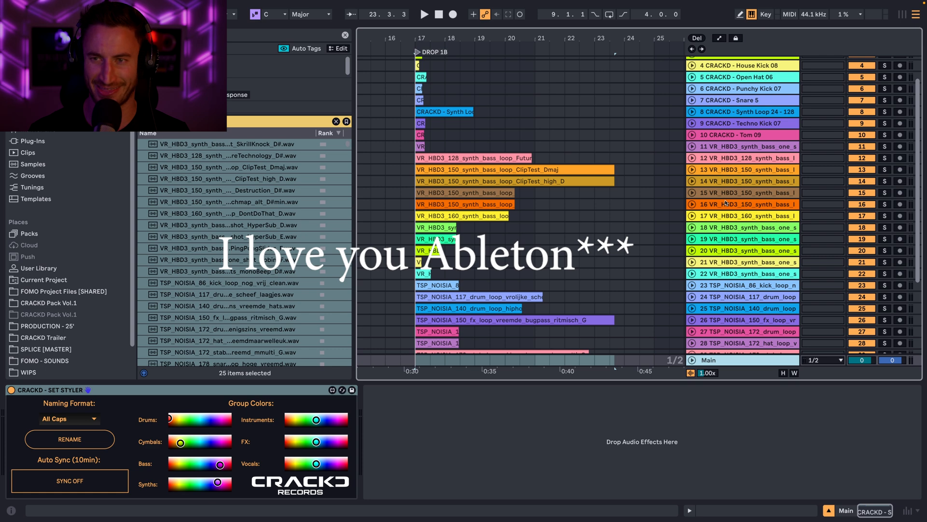
scroll("down", 3)
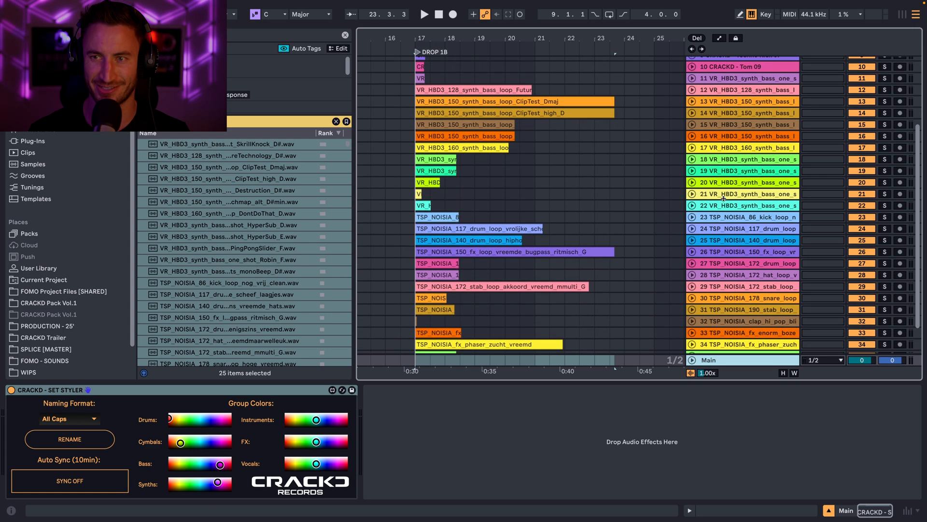
scroll("up", 3)
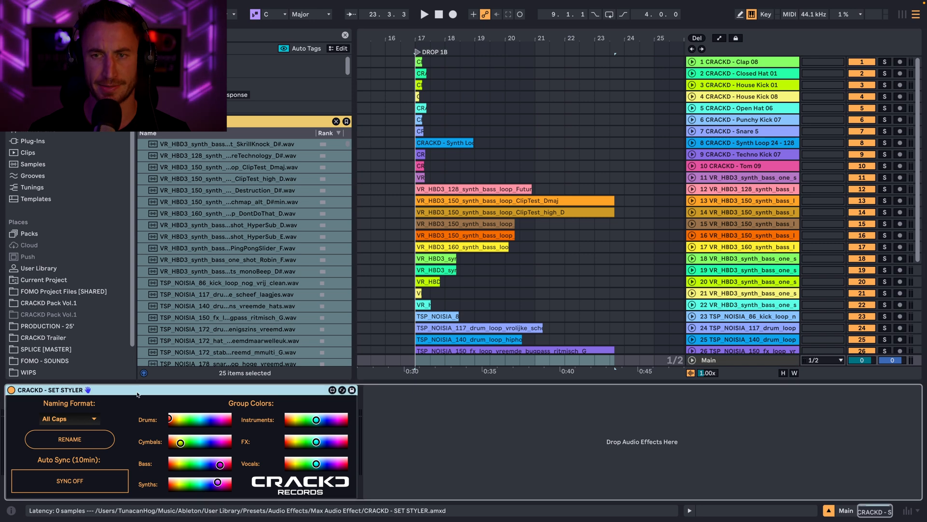
mouse_move(321, 389)
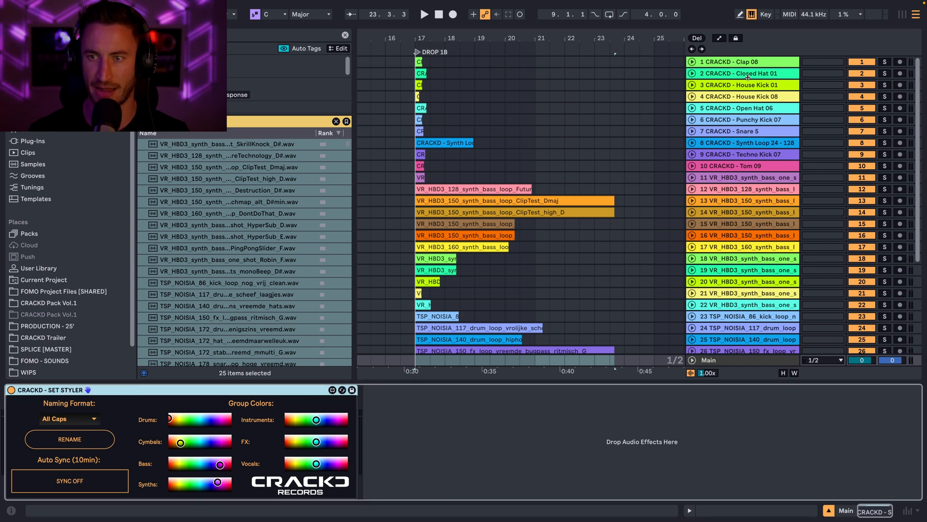
mouse_move(748, 223)
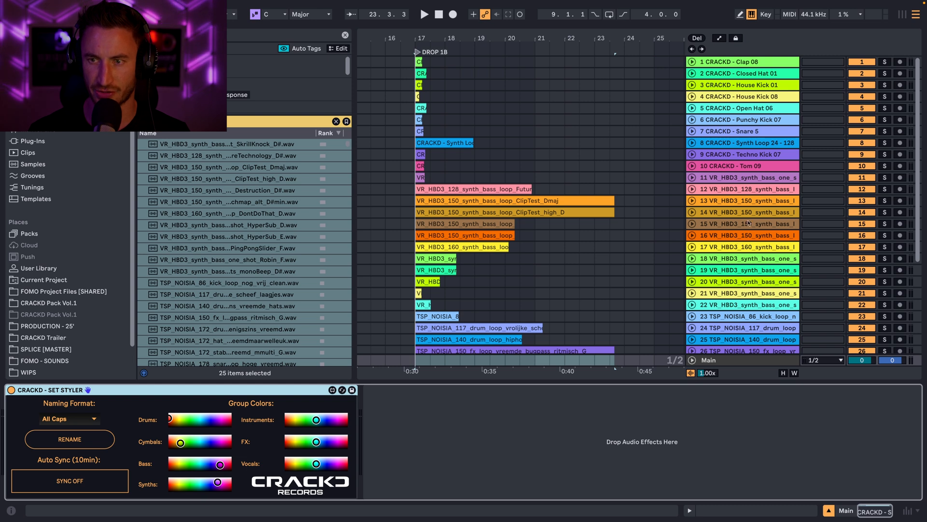
mouse_move(749, 223)
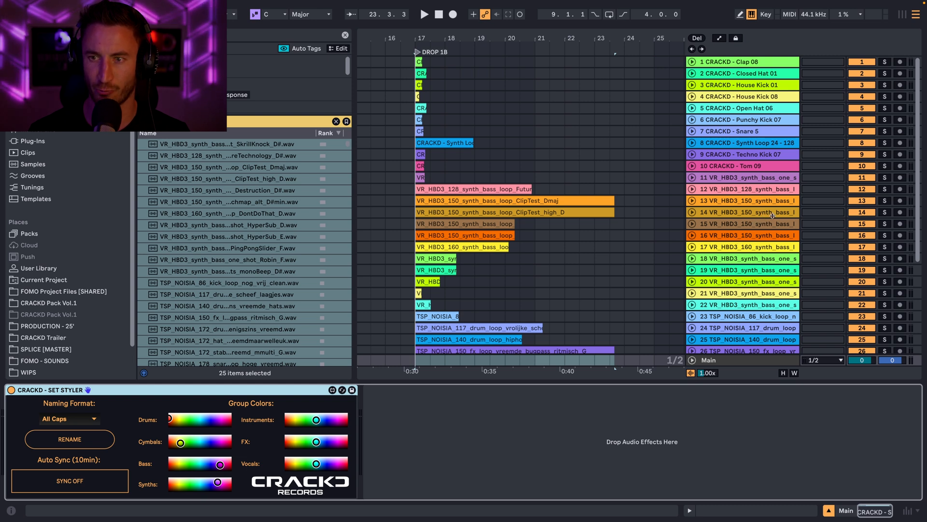
mouse_move(116, 423)
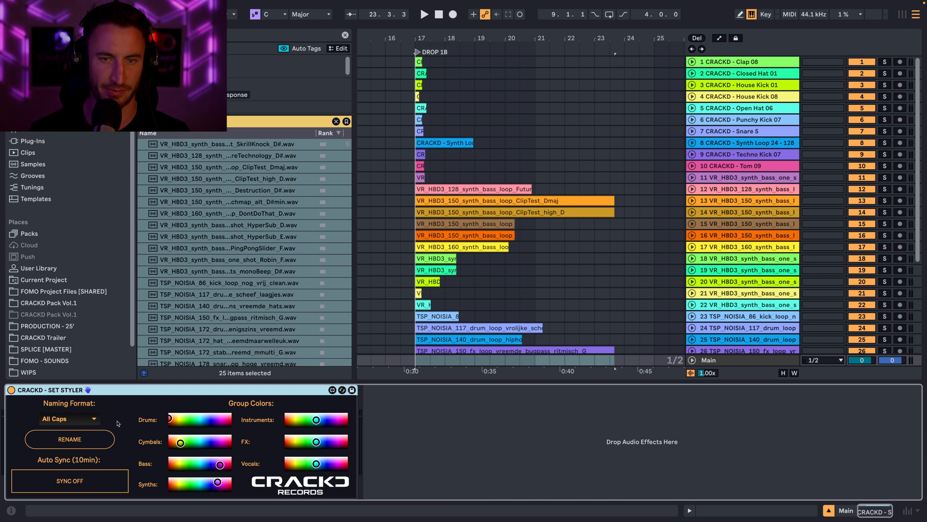
scroll("down", 3)
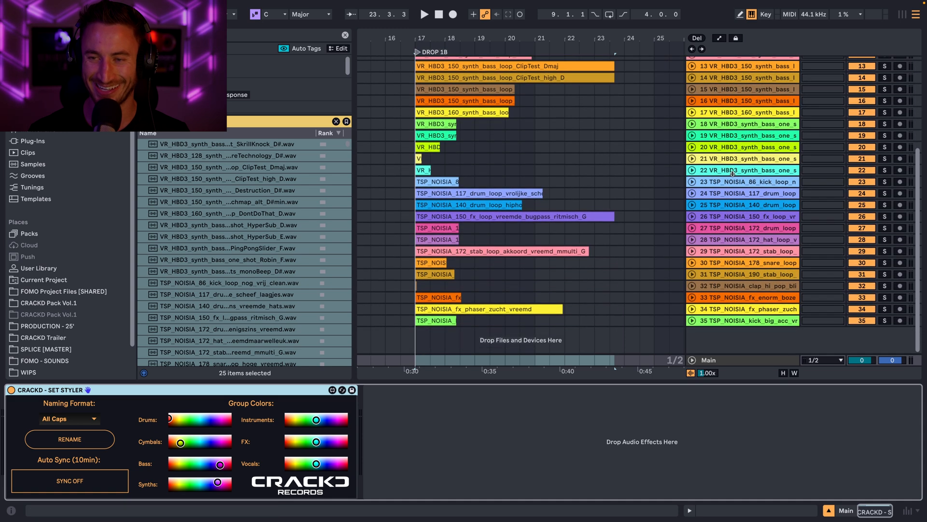
scroll("up", 3)
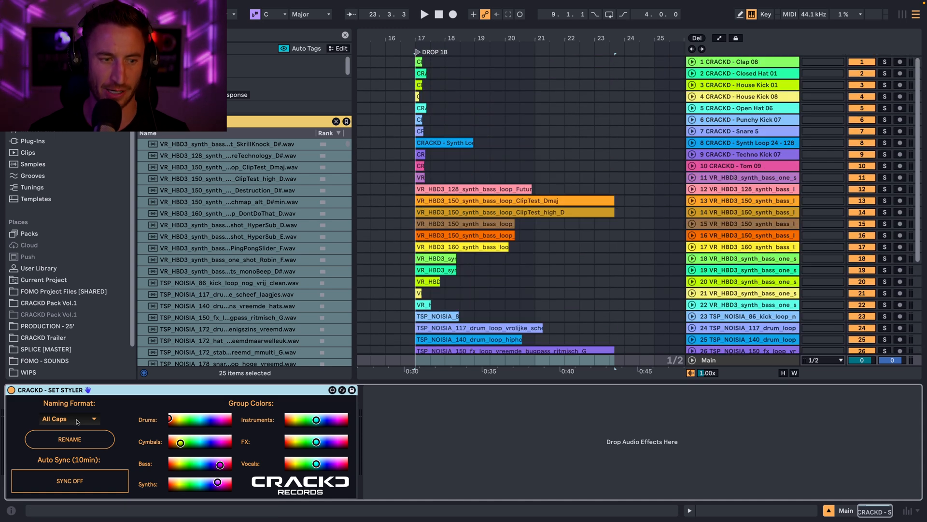
- Choose All Caps naming twice, giving names like KICK - CRACKD 01 with group colours
left_click(69, 418)
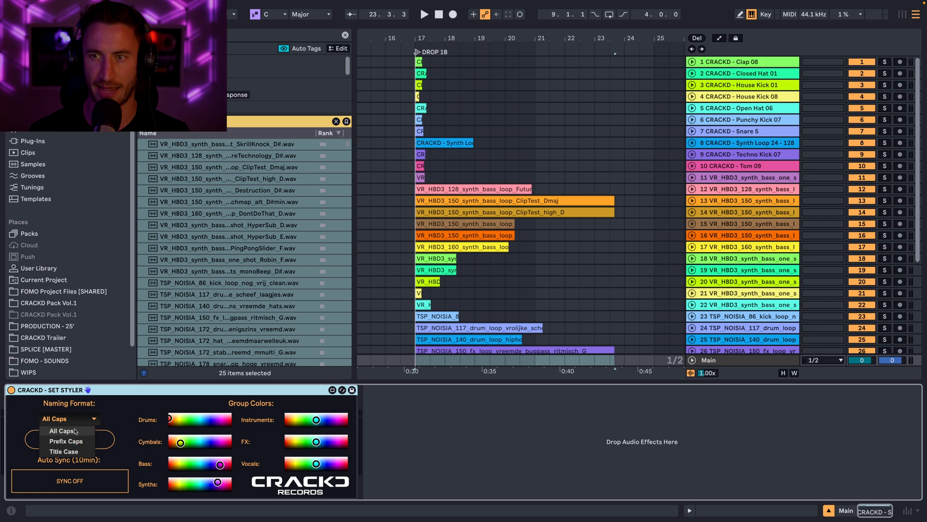
left_click(58, 431)
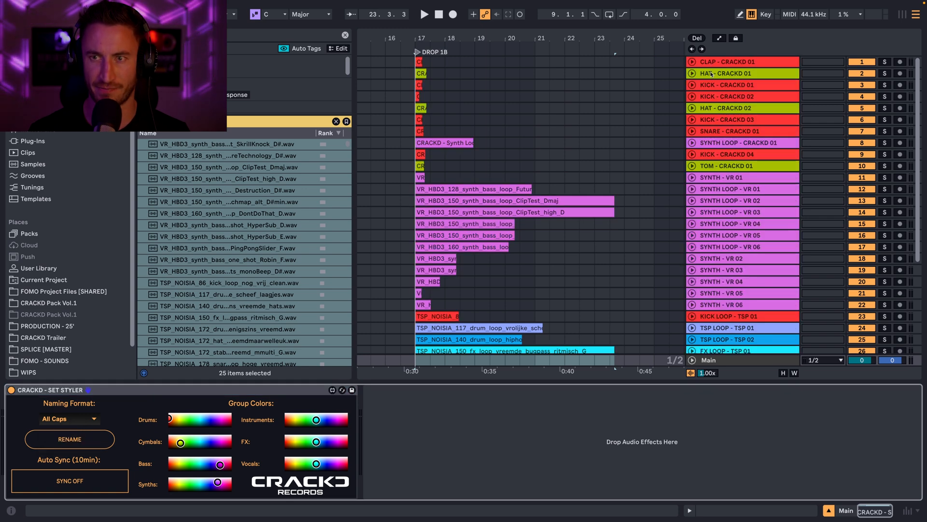
mouse_move(724, 208)
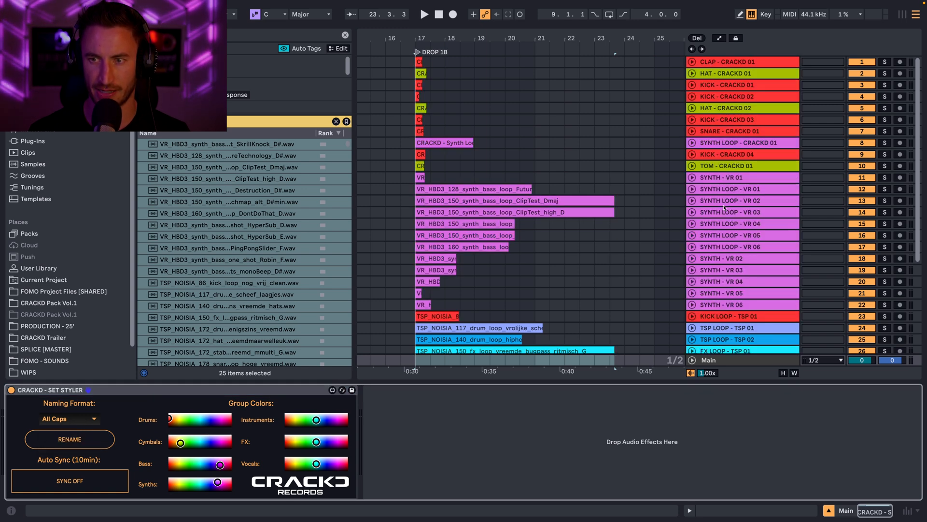
mouse_move(750, 249)
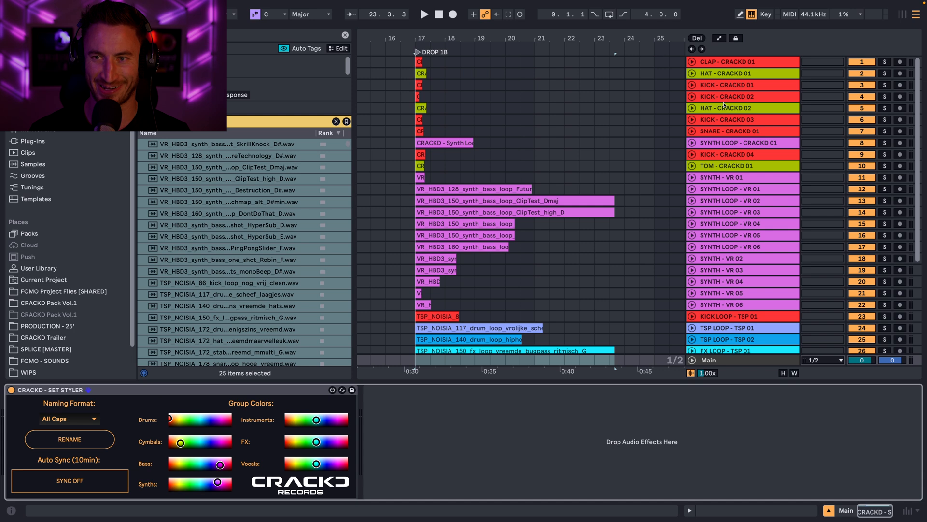
left_click(68, 419)
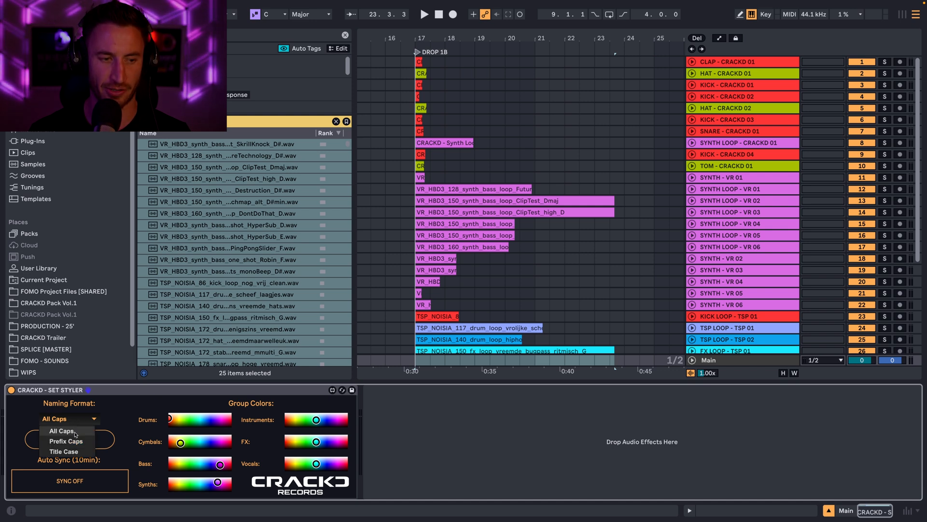
left_click(61, 430)
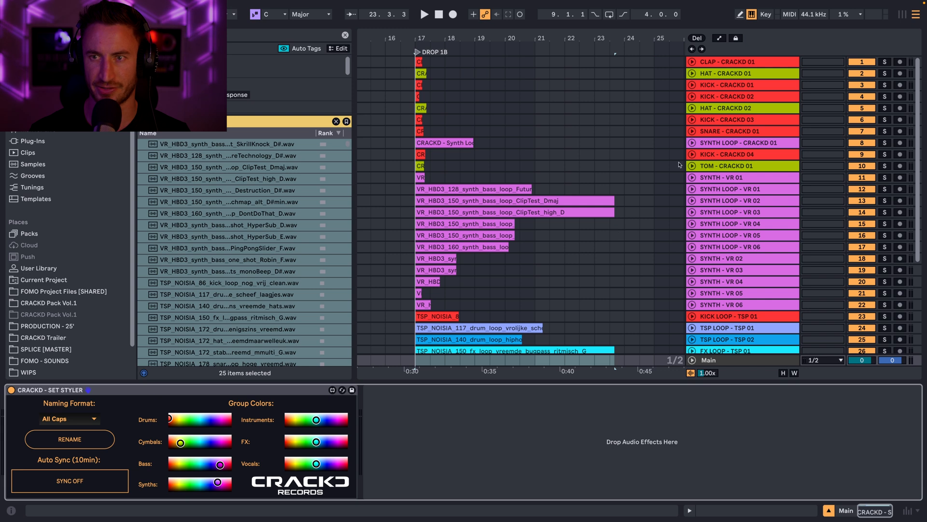
- Try Prefix Caps, then switch naming to Title Case and scroll the track list
left_click(69, 419)
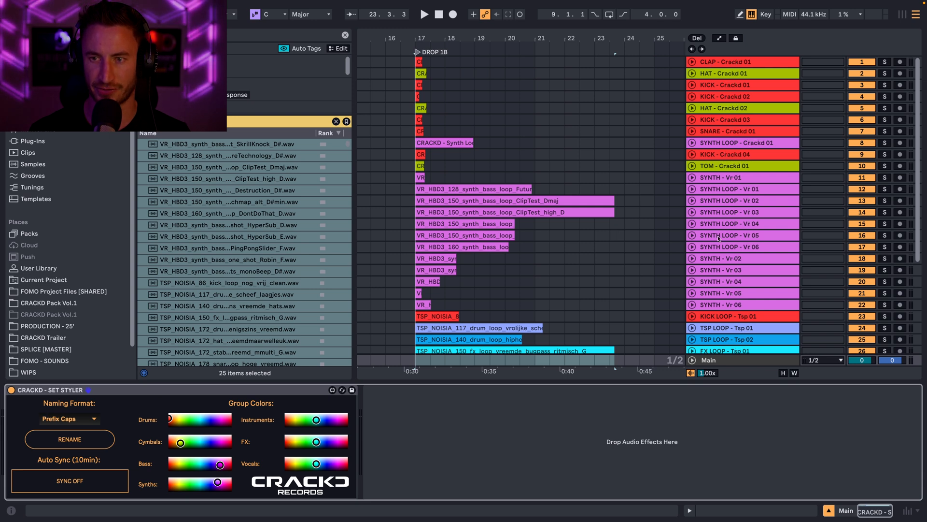
left_click(69, 418)
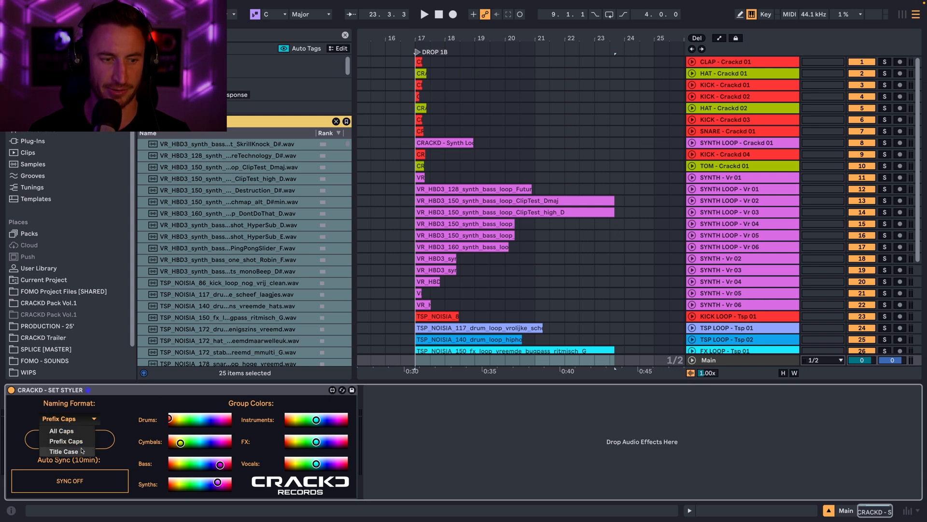
left_click(64, 451)
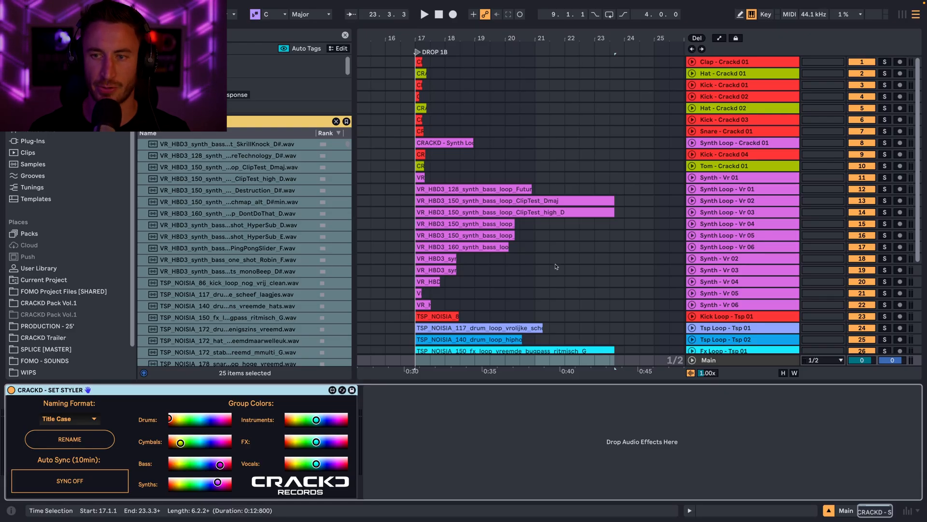
scroll("down", 3)
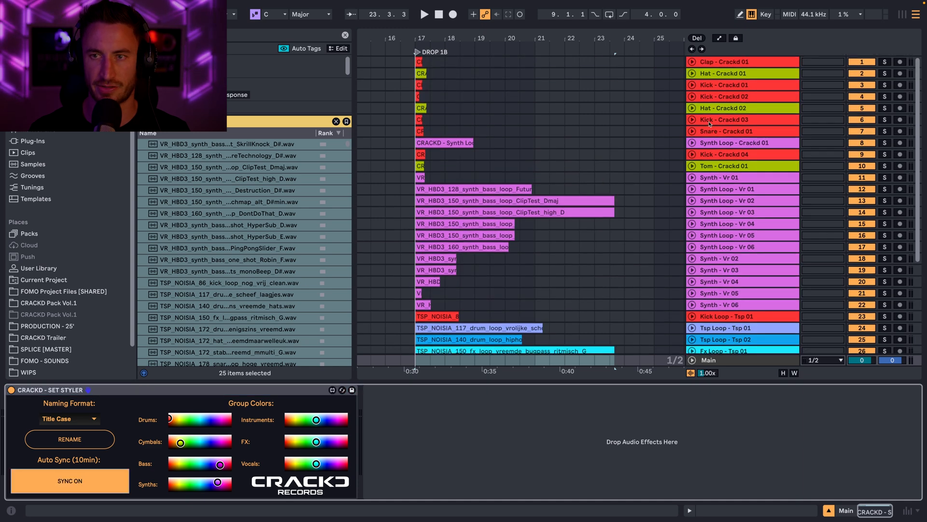
- Scroll the track list down and back up to review the tracks
scroll("down", 3)
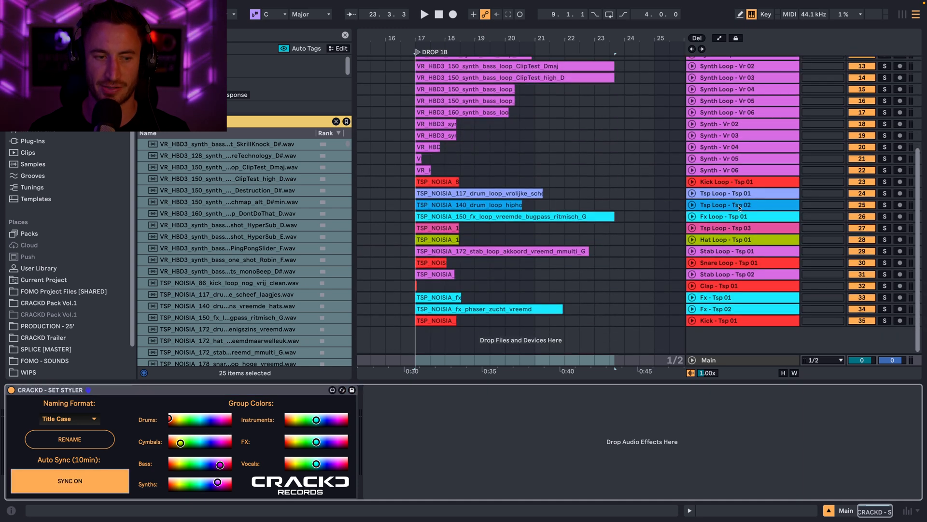
scroll("up", 3)
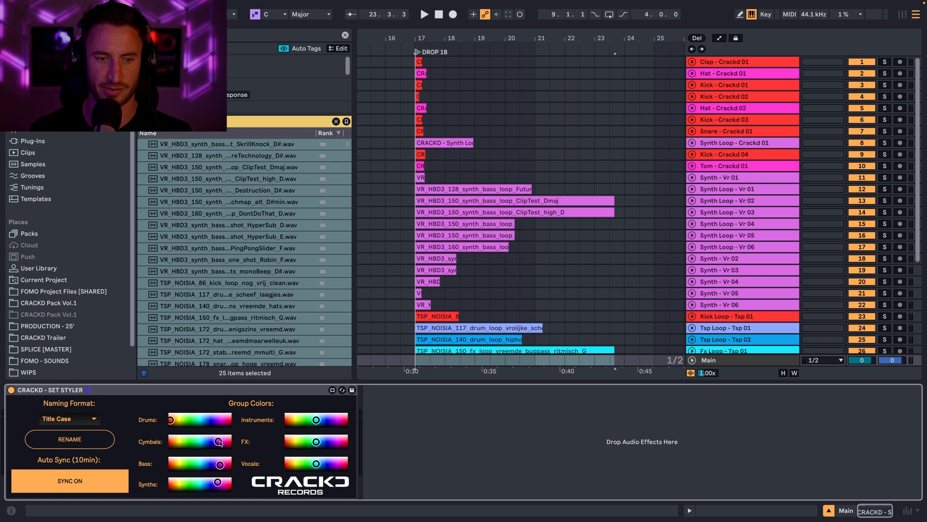
- Scroll down to the recoloured Hat Loop - Tsp 01 track
scroll("down", 3)
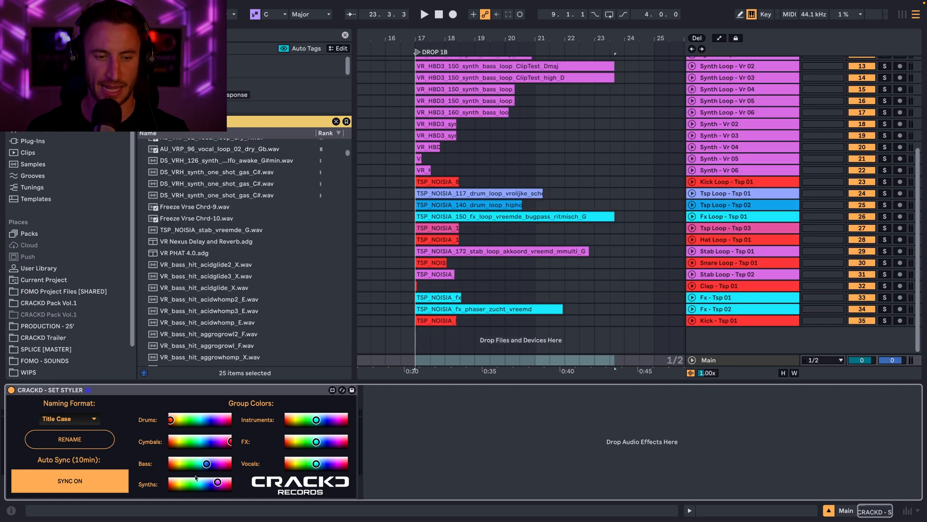
mouse_move(288, 426)
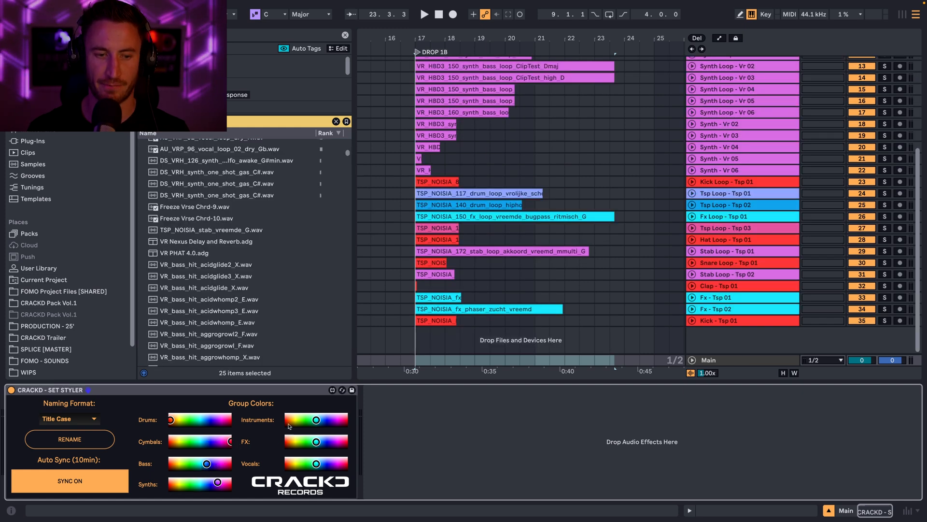
mouse_move(224, 466)
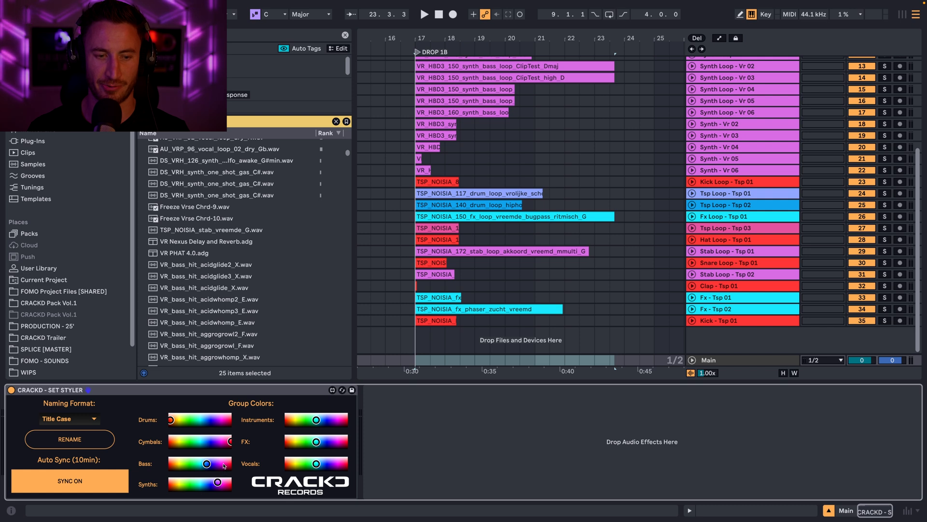
mouse_move(271, 442)
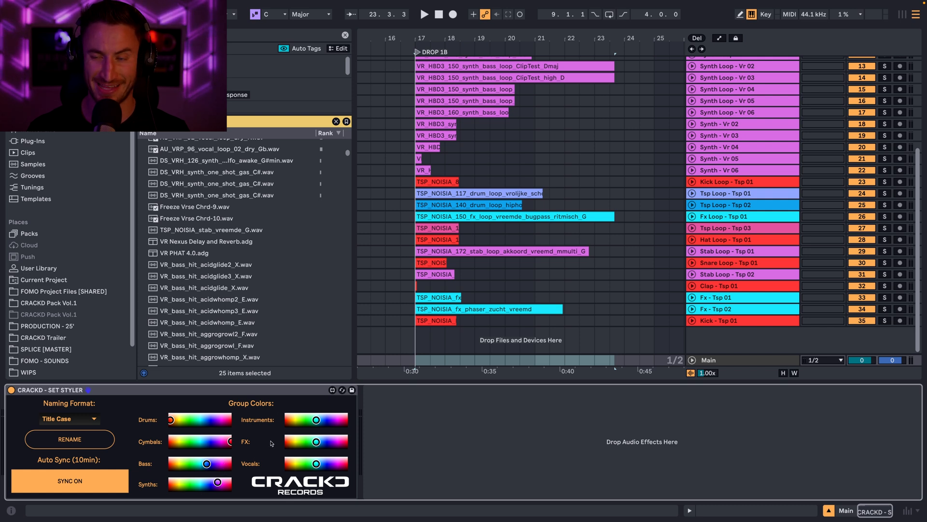